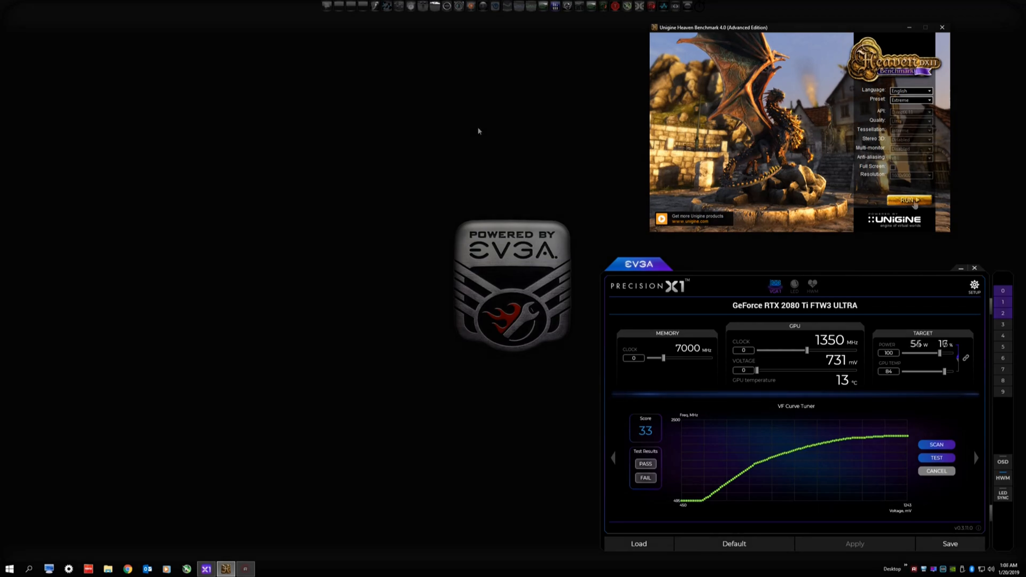
# Launch the Heaven benchmark at the Extreme preset in a DirectX 11 window.
pyautogui.click(907, 199)
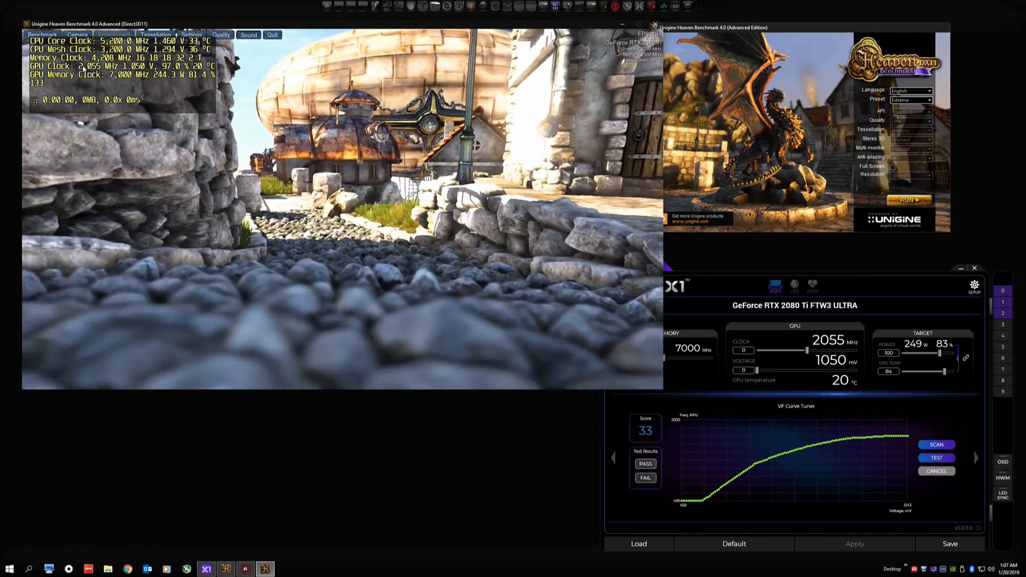
# Bring Precision X1 forward and raise the top VF curve point twice, applying each.
pyautogui.moveTo(942, 354); pyautogui.dragTo(933, 353)
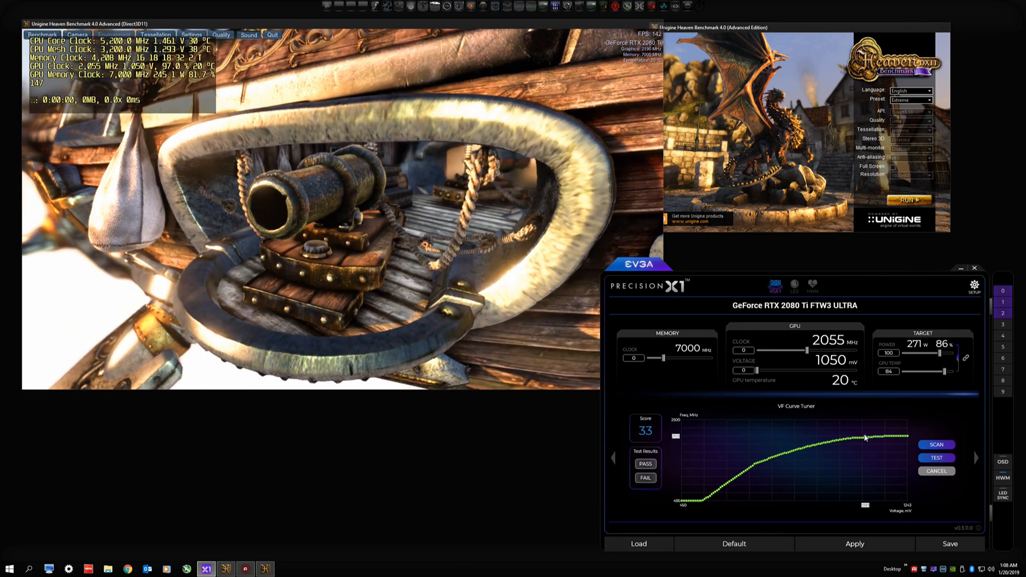
pyautogui.click(854, 544)
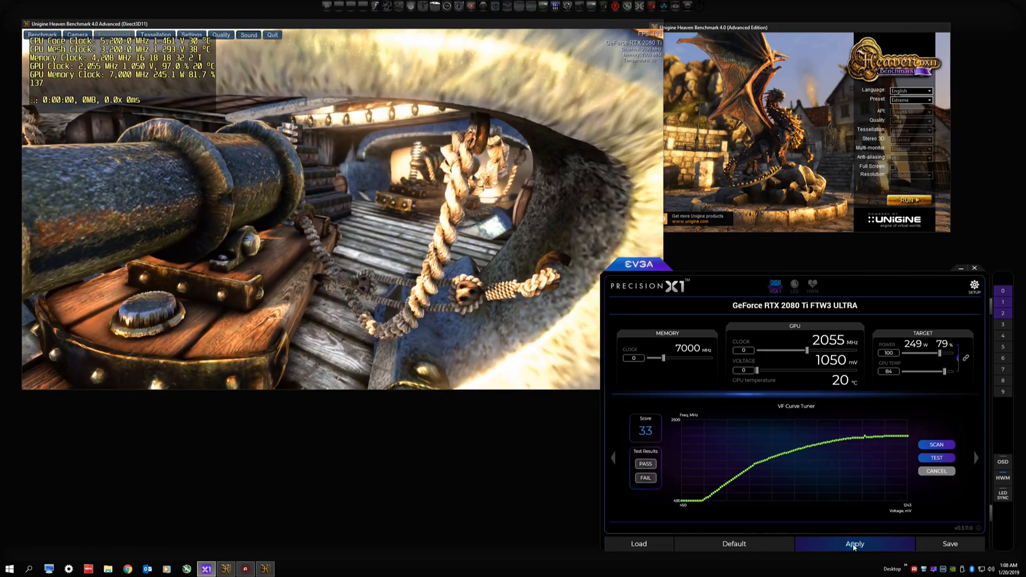
pyautogui.click(855, 544)
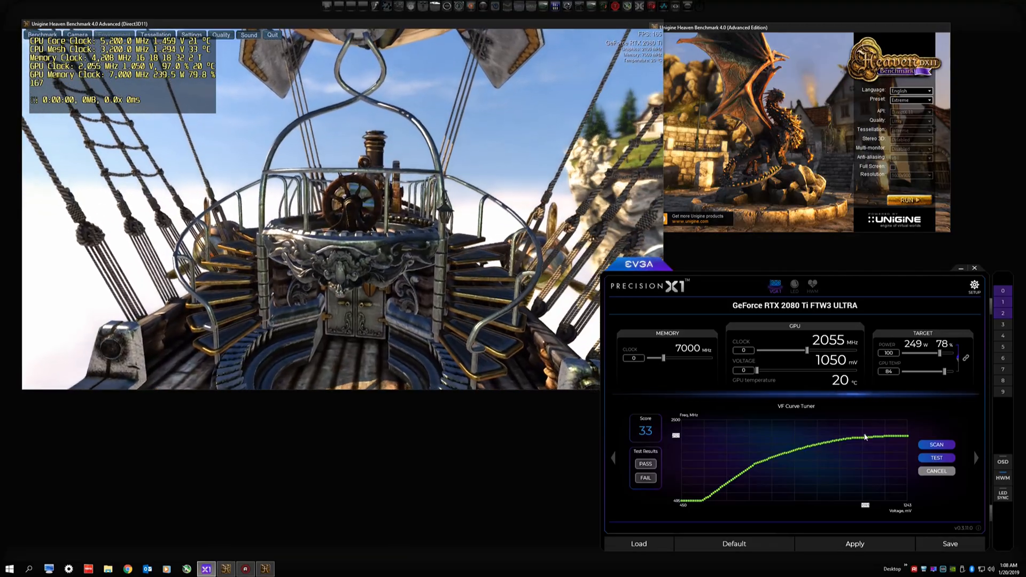
pyautogui.click(855, 544)
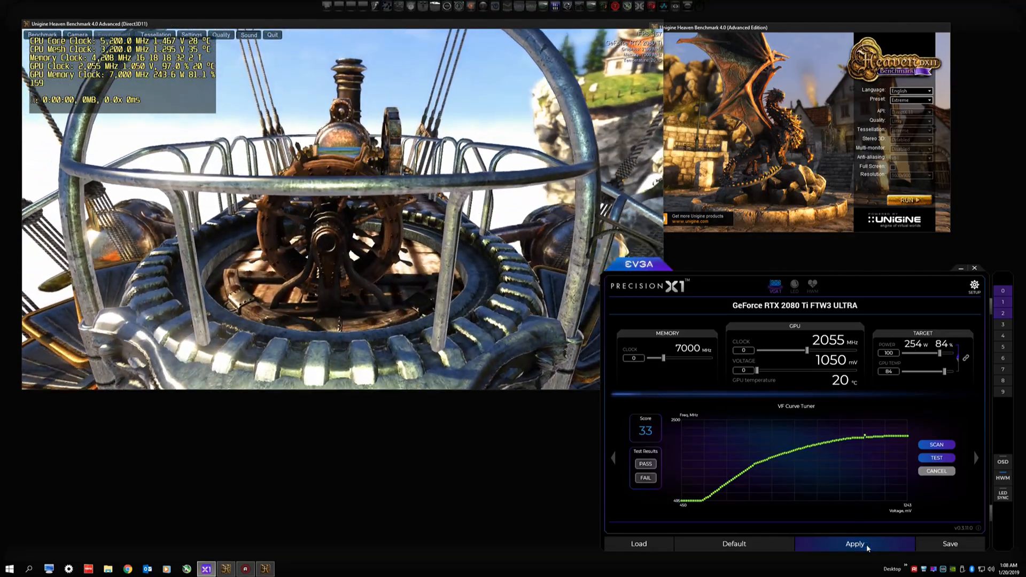
pyautogui.click(854, 544)
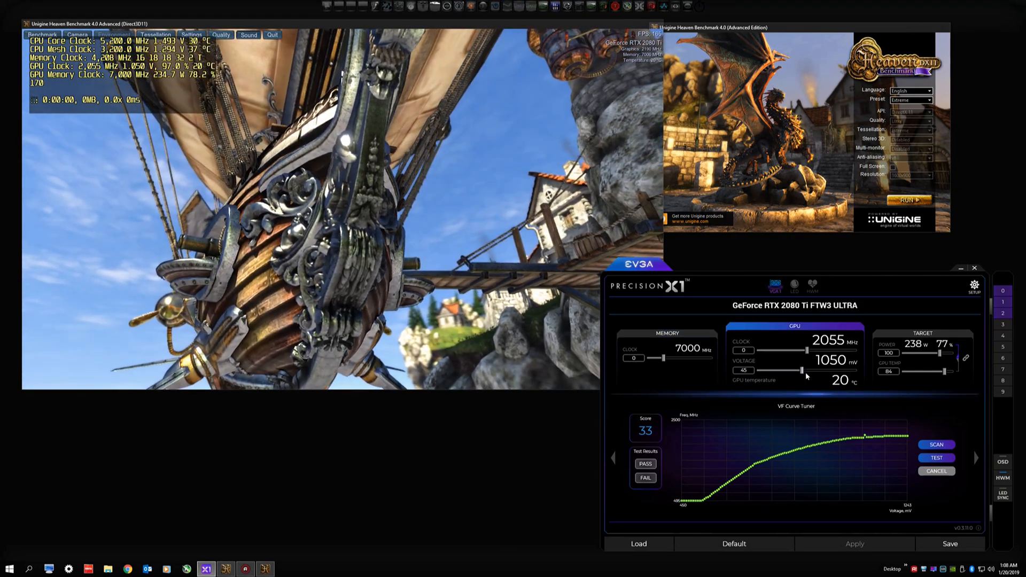
# Apply a GPU voltage offset of 100, reaching 1094 mV at 2115 MHz.
pyautogui.click(855, 544)
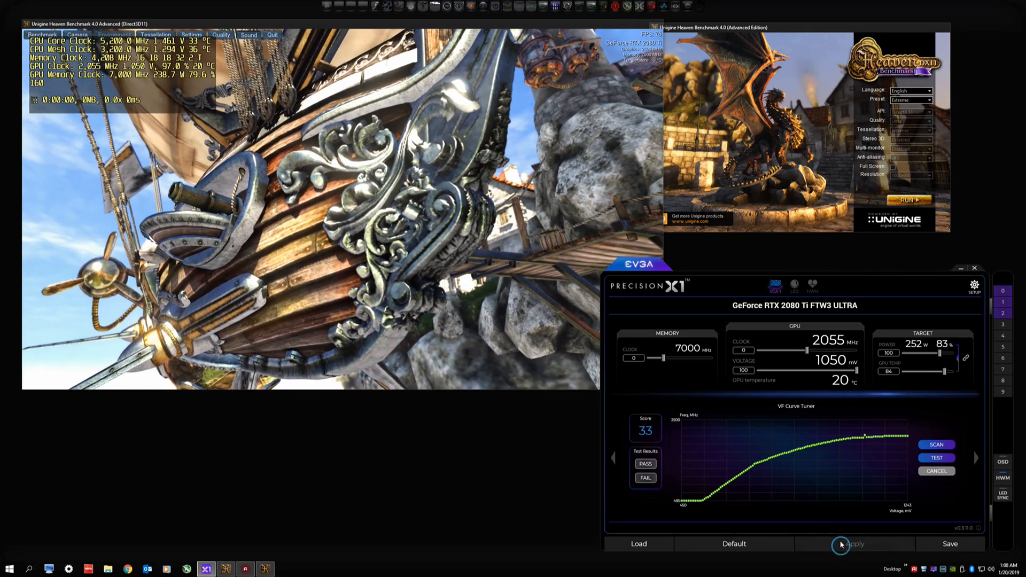
pyautogui.click(855, 544)
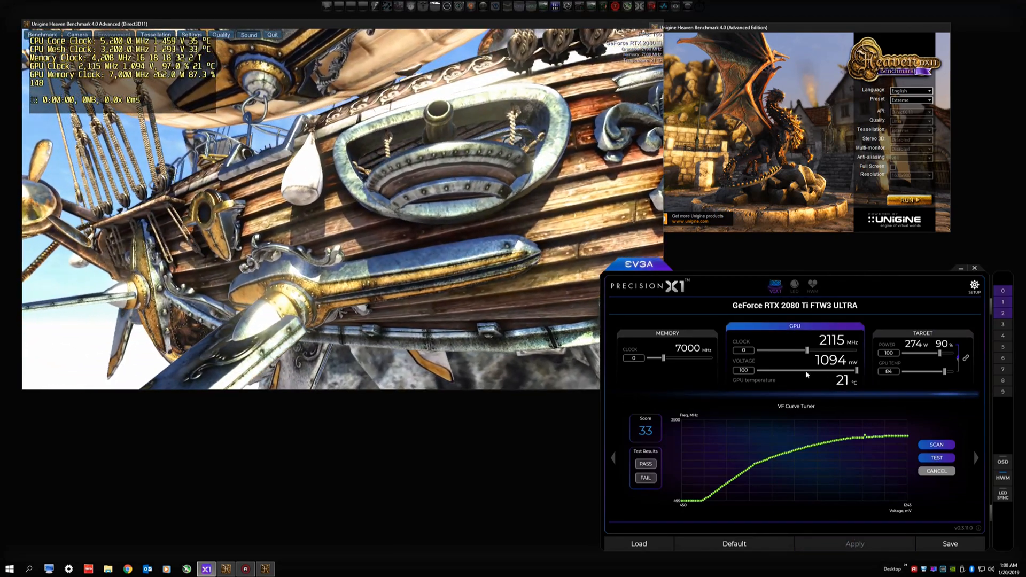
pyautogui.click(734, 545)
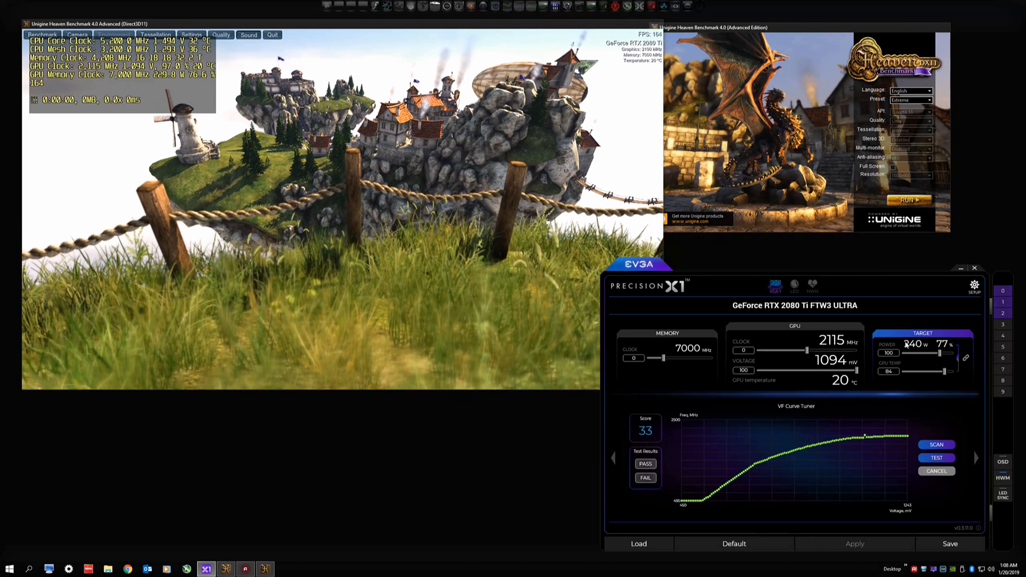
# Apply a 124 power limit with the linked 88 temperature target.
pyautogui.moveTo(945, 353); pyautogui.dragTo(939, 353)
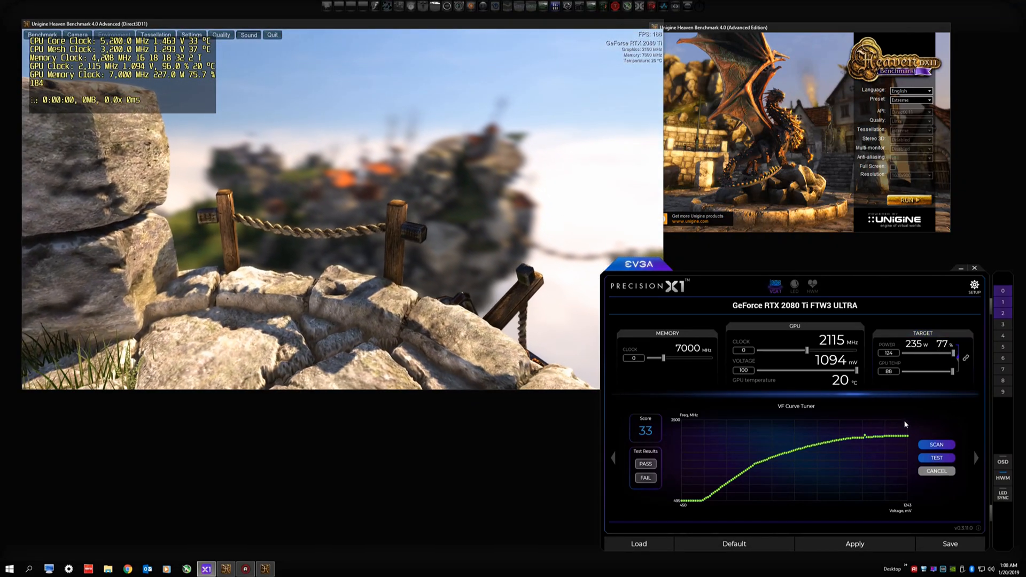
pyautogui.click(854, 544)
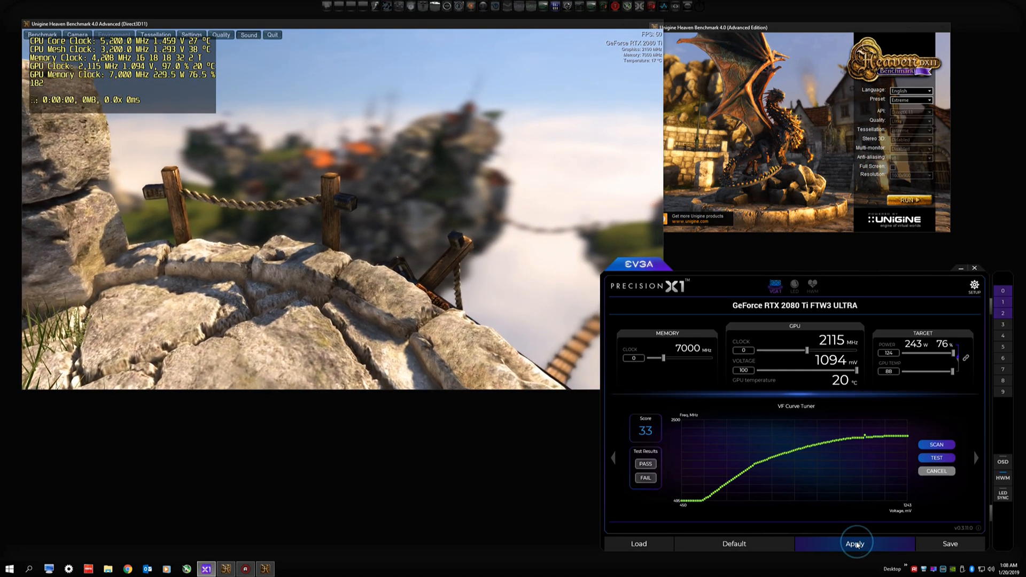
pyautogui.click(856, 545)
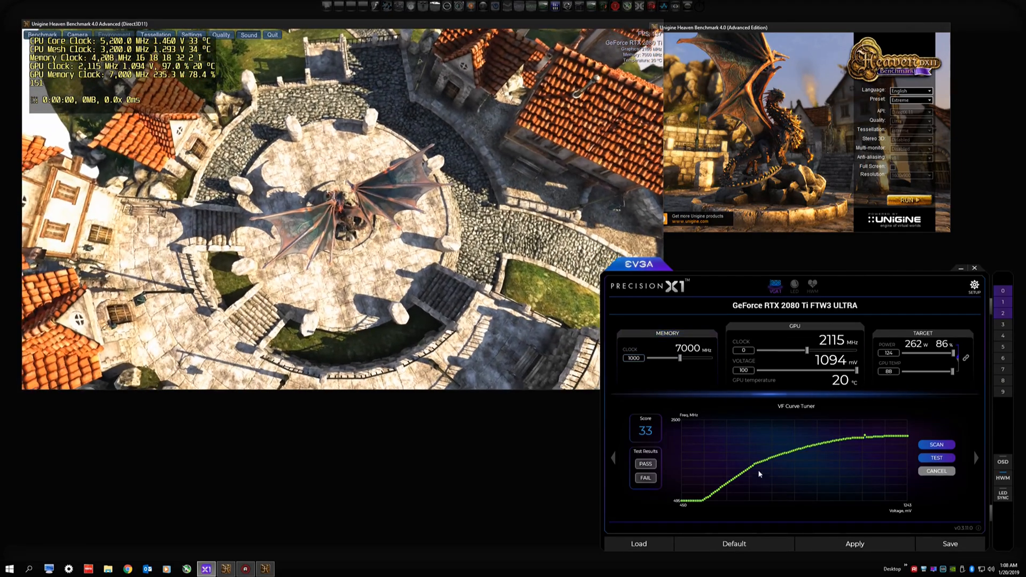
# Apply the 1000 memory offset (8000 MHz) and a raised top VF point (2175 MHz).
pyautogui.click(855, 544)
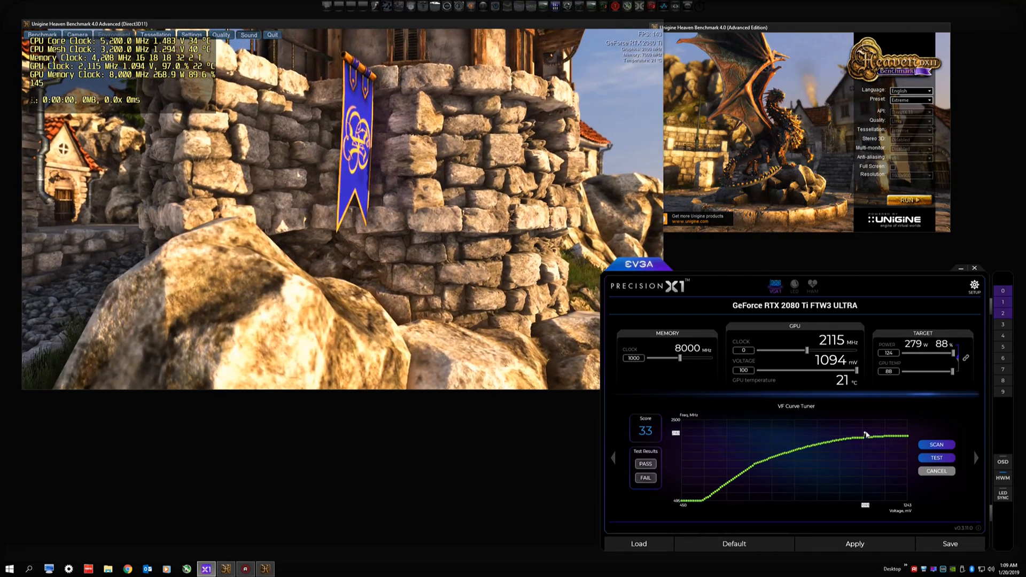
pyautogui.click(855, 544)
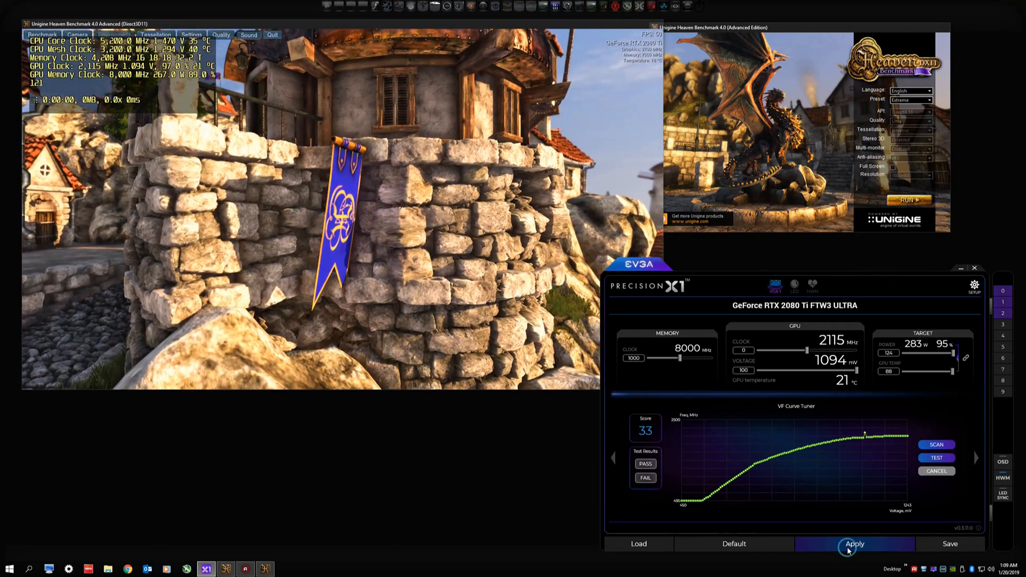
pyautogui.click(855, 545)
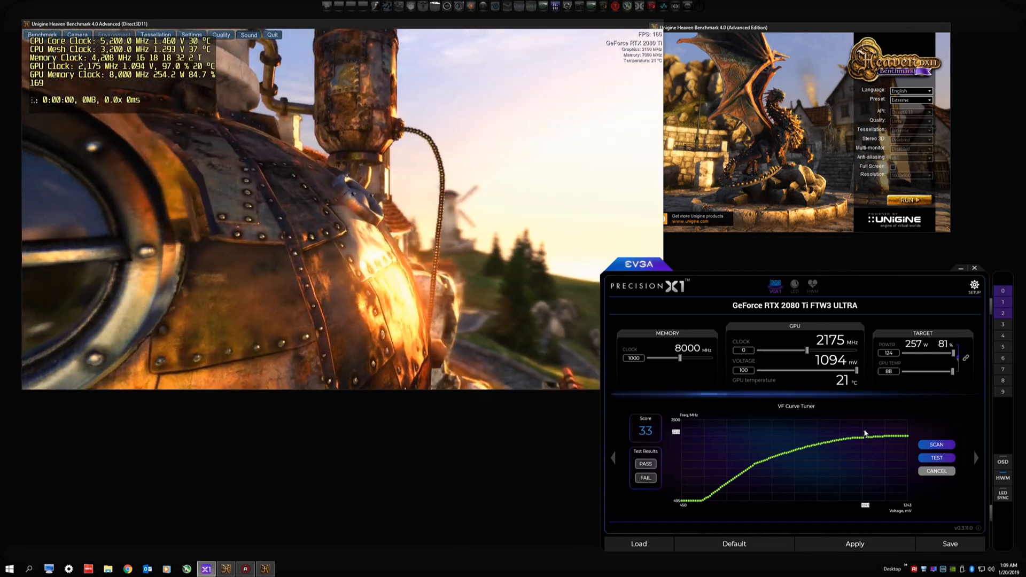
# Raise the top VF curve point again and apply, reaching a 2205 MHz GPU clock.
pyautogui.click(854, 544)
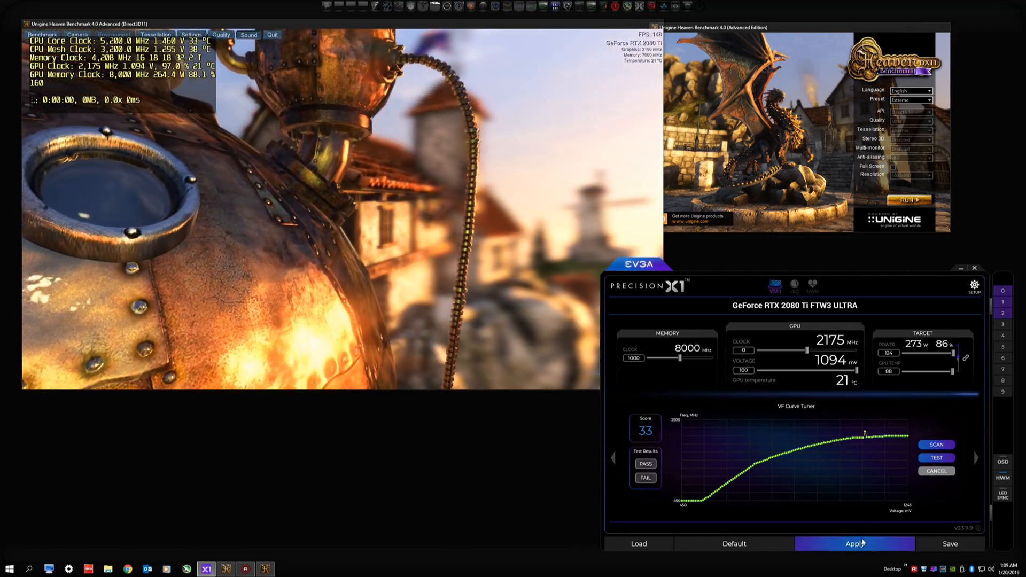
pyautogui.click(854, 544)
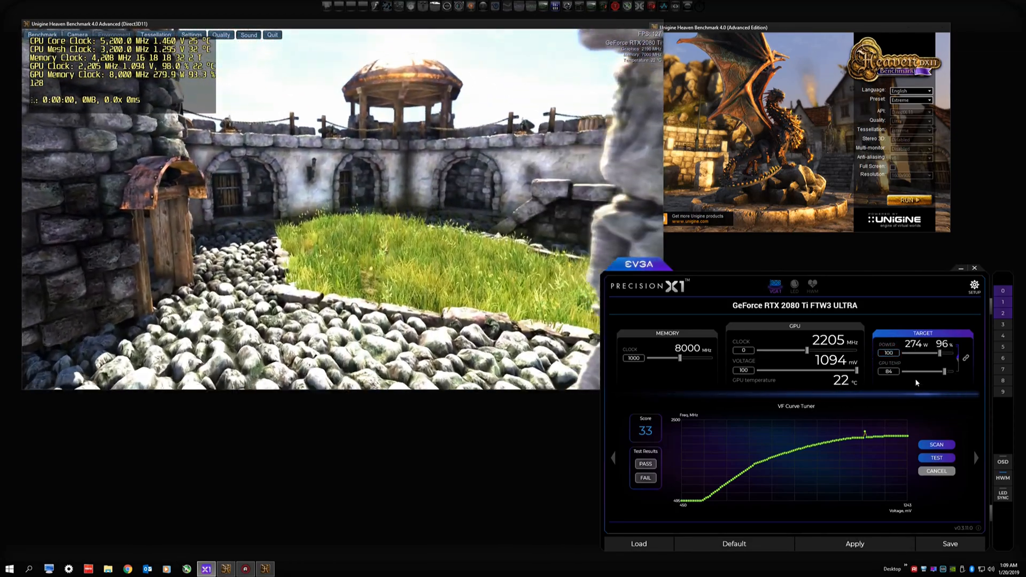
# Reapply the 124 power and 88 temperature targets, reading 2055 MHz at 1050 mV.
pyautogui.click(855, 544)
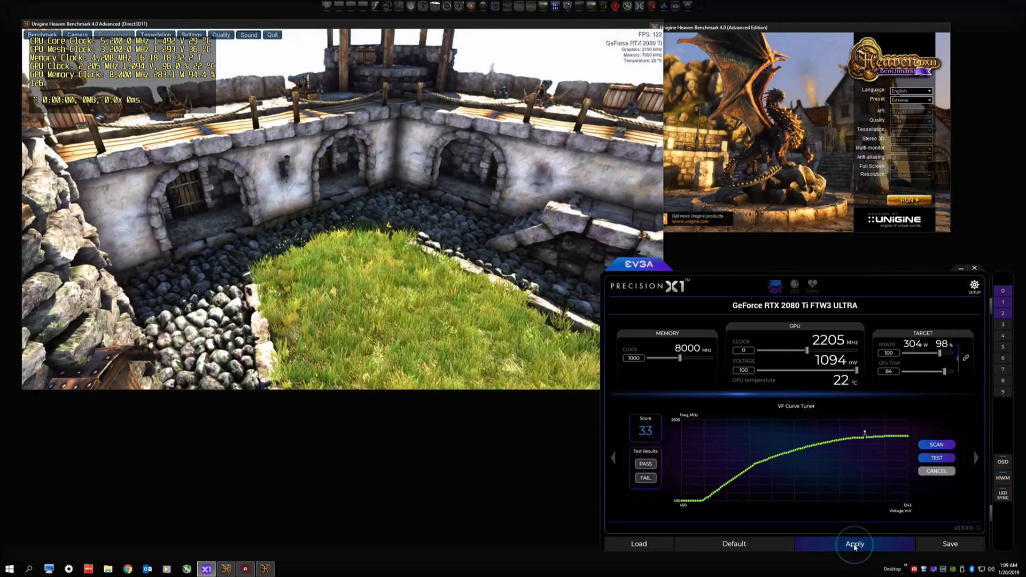
pyautogui.click(856, 544)
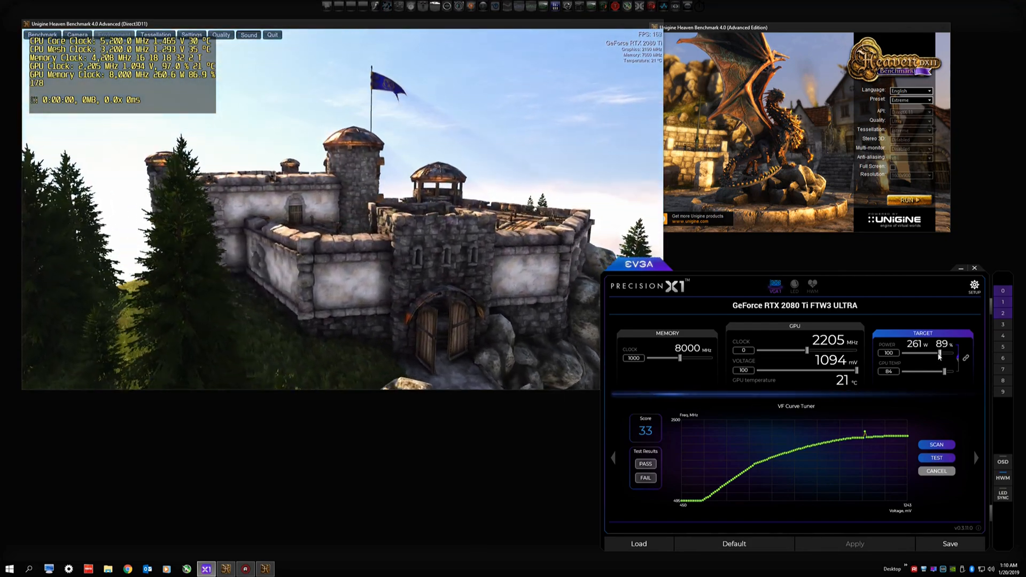
pyautogui.click(854, 545)
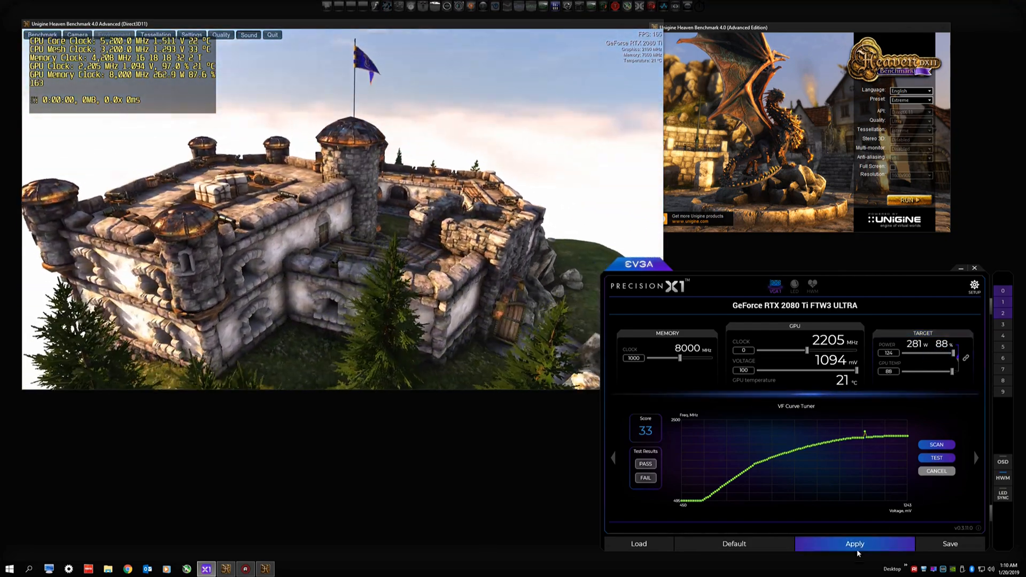
pyautogui.click(854, 544)
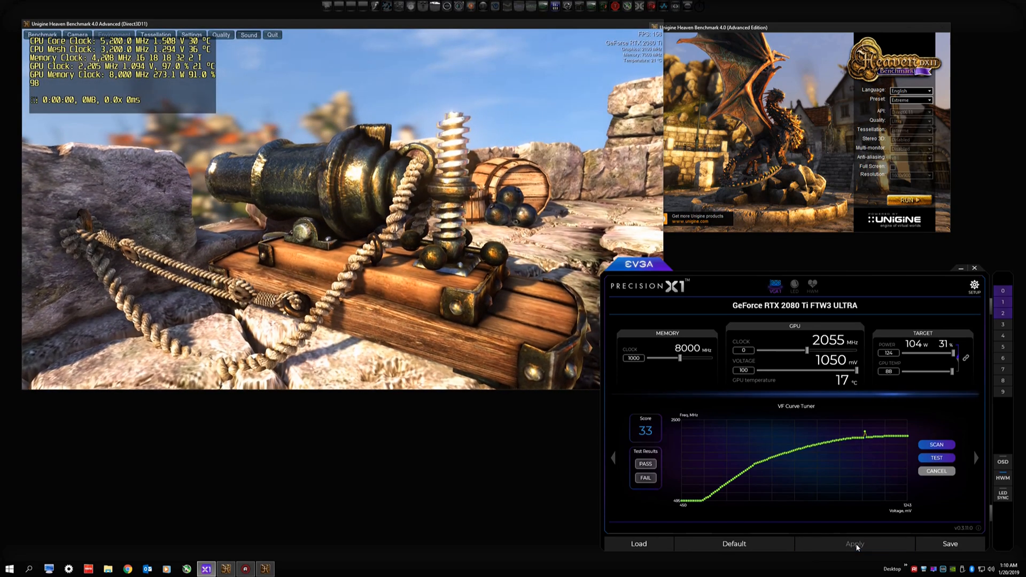